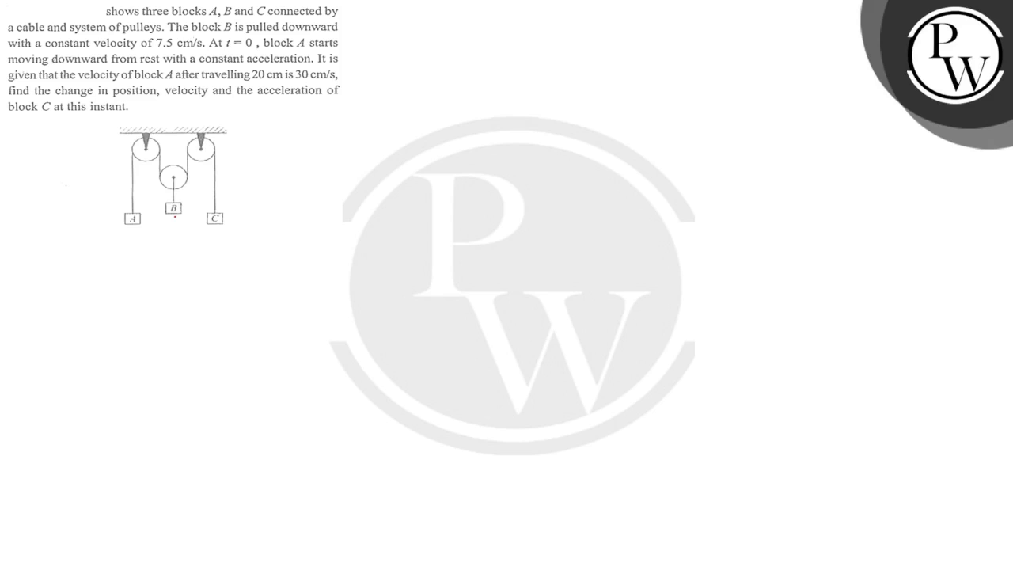
Step: Draw B's downward arrow and write v=7.5, t=0, u=0, a=?, s=20 cm, v=30 cm/s
drag(174, 220, 174, 242)
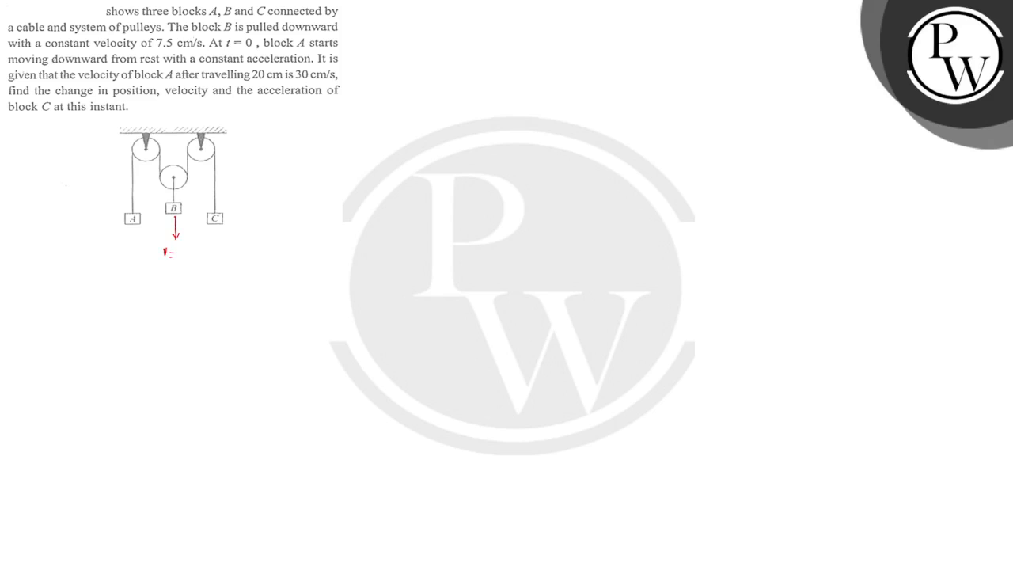
text(7.5 N)
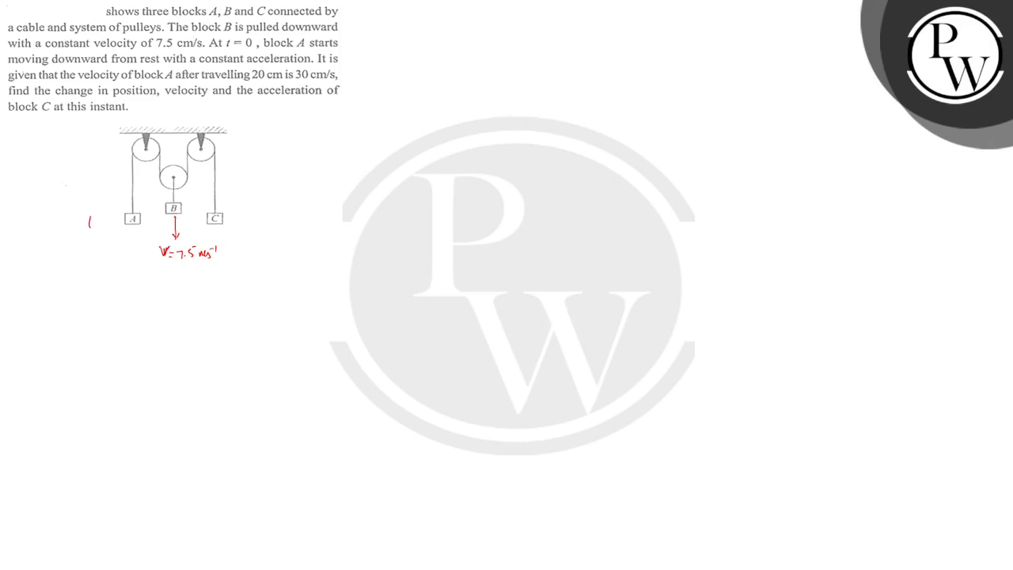
text(t=0)
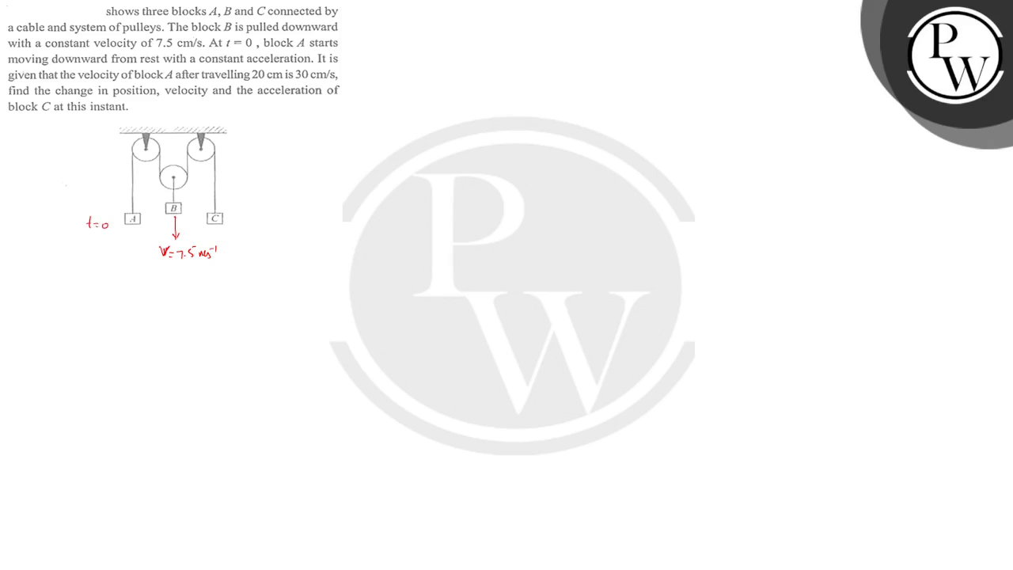
text(u=0)
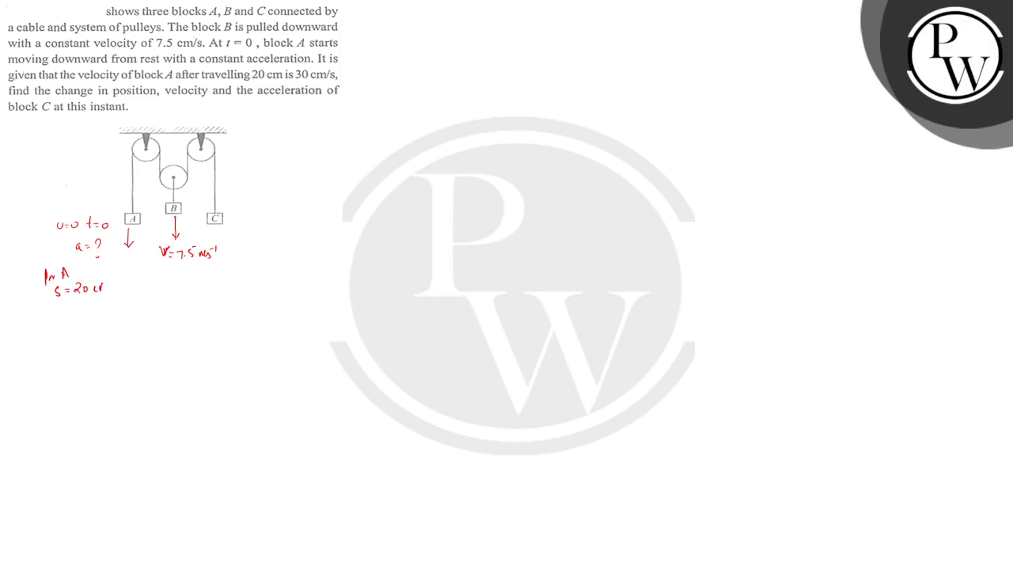
text(V =)
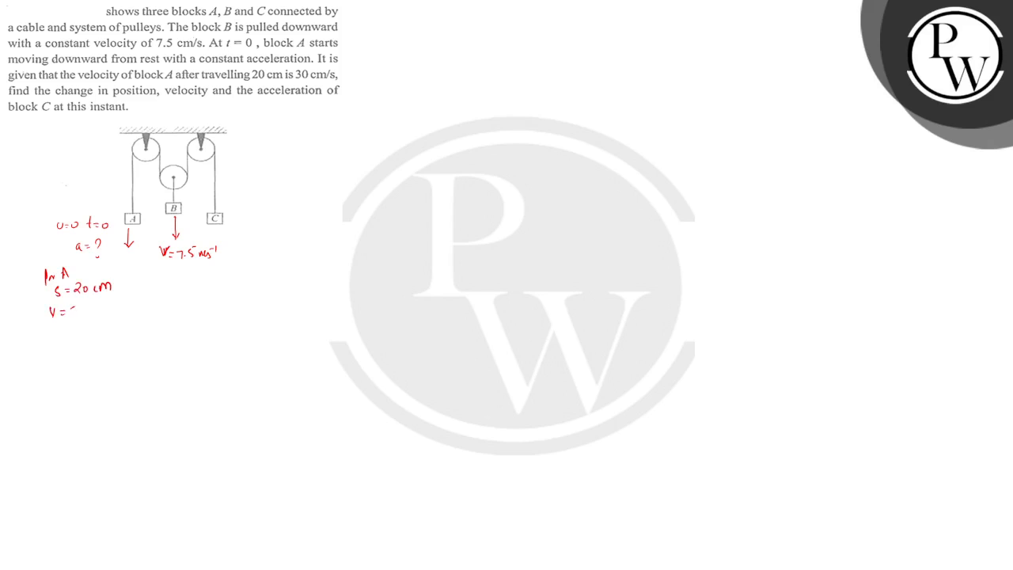
text(30 cm)
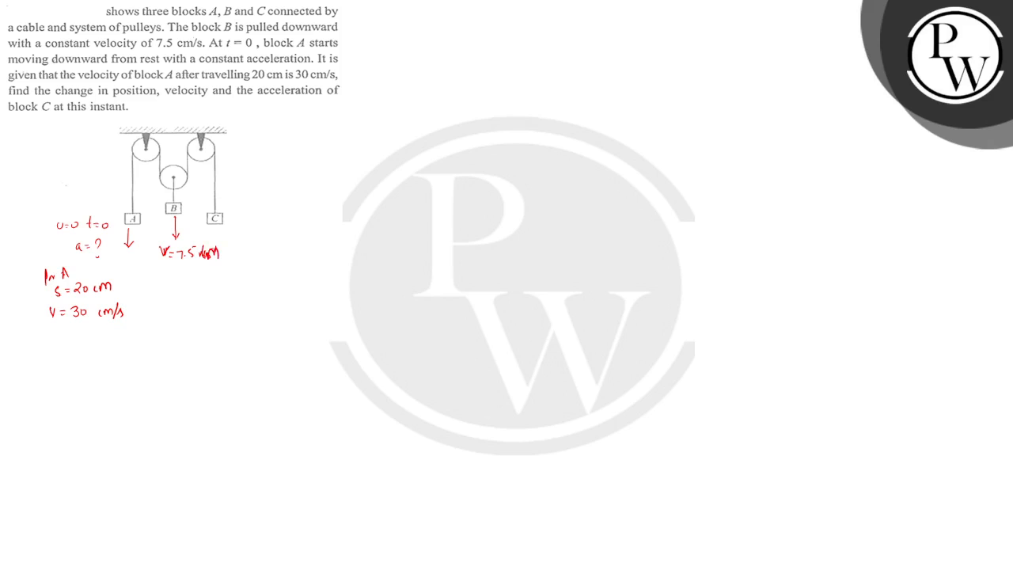
text(/s)
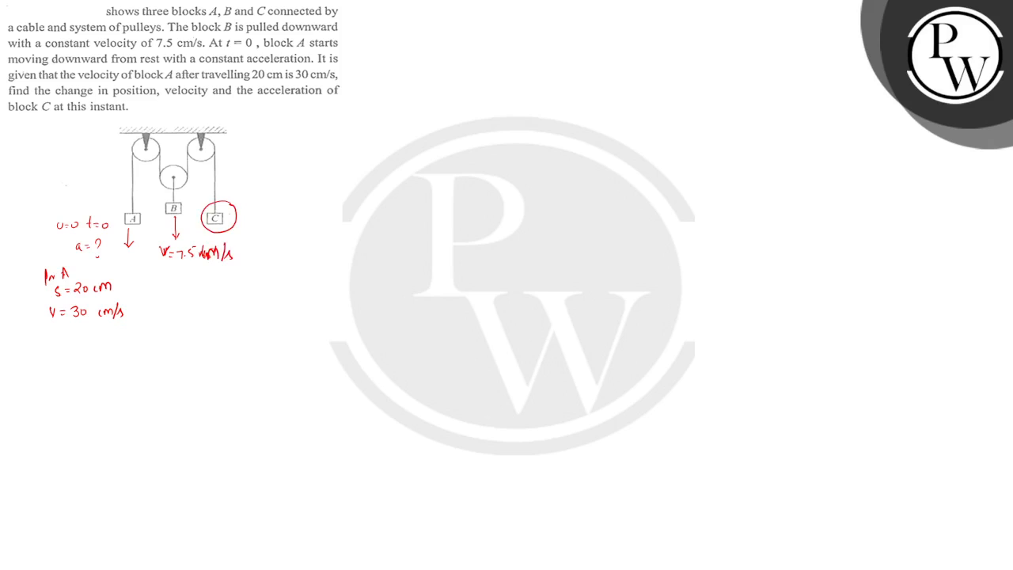
Step: Circle block C with '?', label rope points A, B1, B2, C, and write u = 0 cm/s
drag(237, 212, 257, 201)
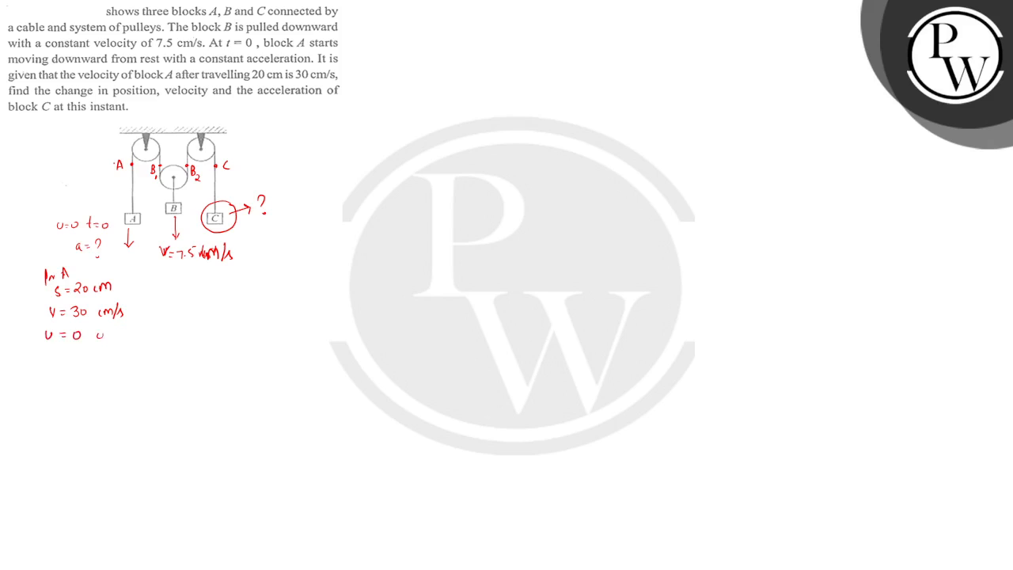
text(cm/)
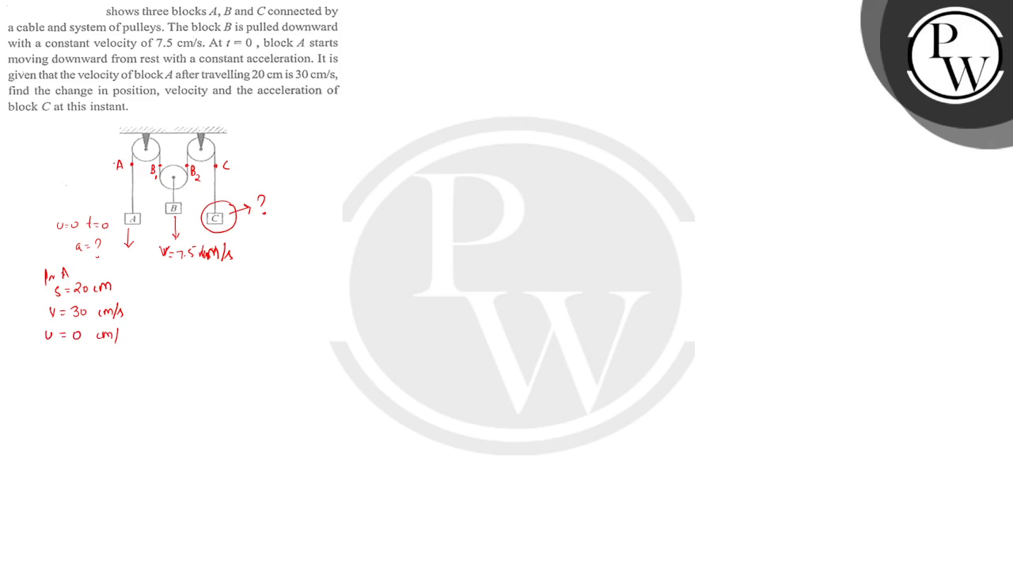
text(s)
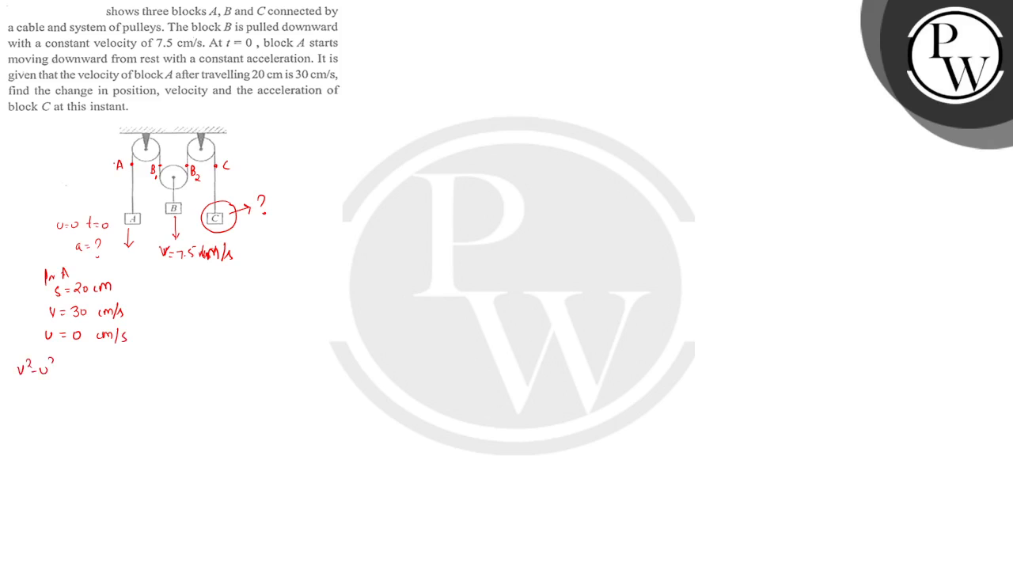
Step: Substitute 30×30 = 2×20×a_A into v²−u²=2as, giving a_A = 45/2 = 22.5 cm/s²
text(= 2a)
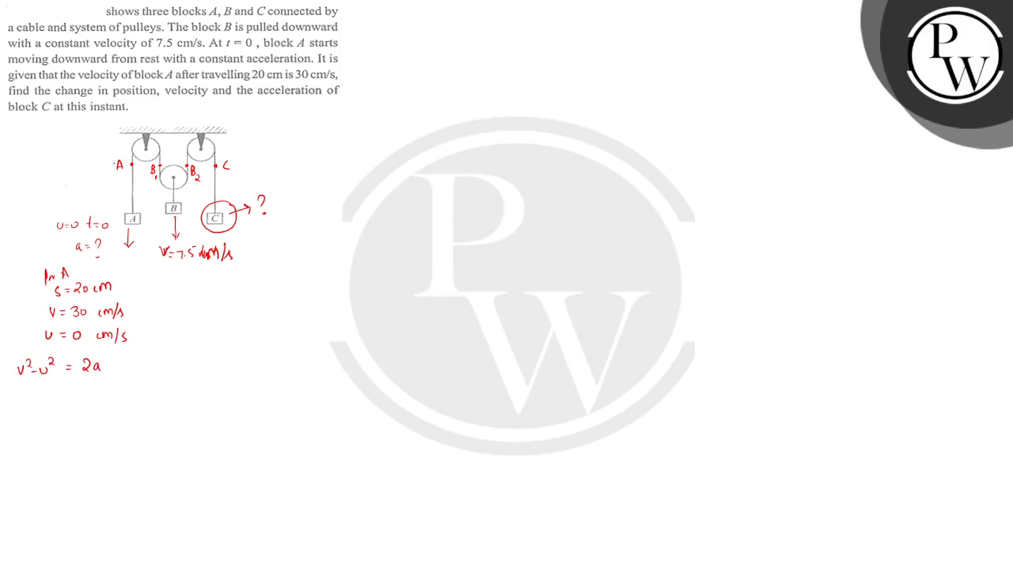
text(30x30 =)
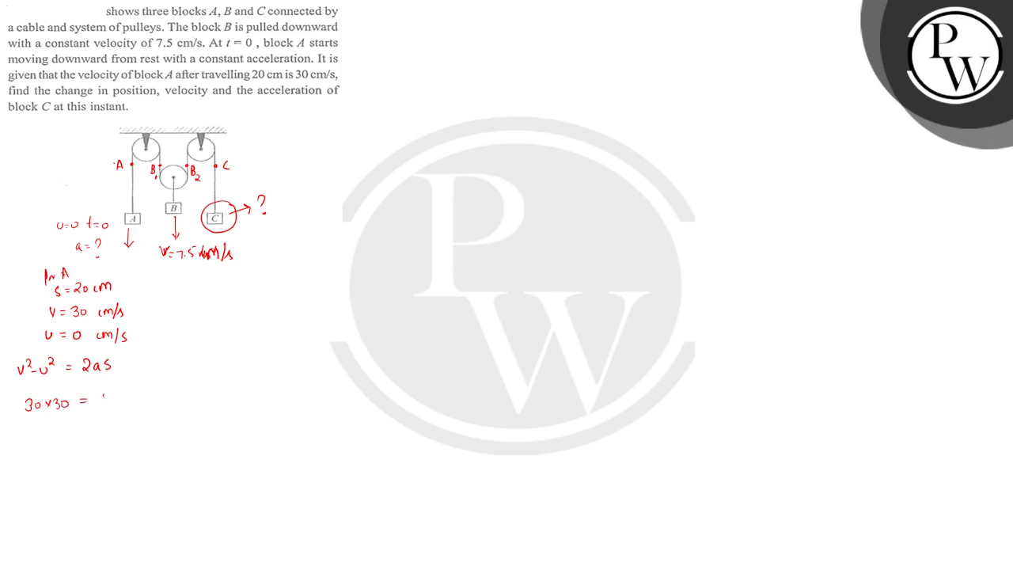
text(2×20×aA)
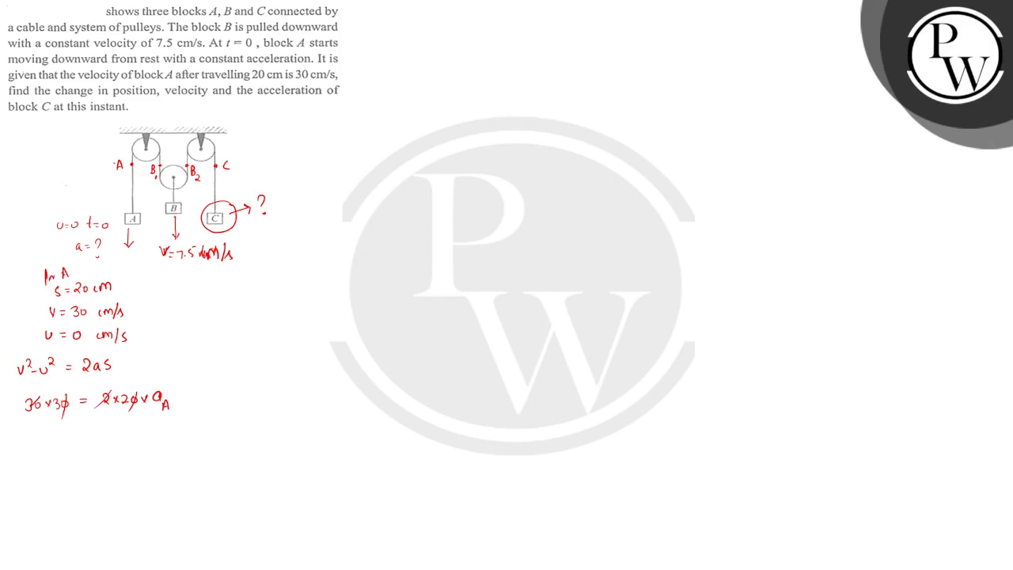
text(15)
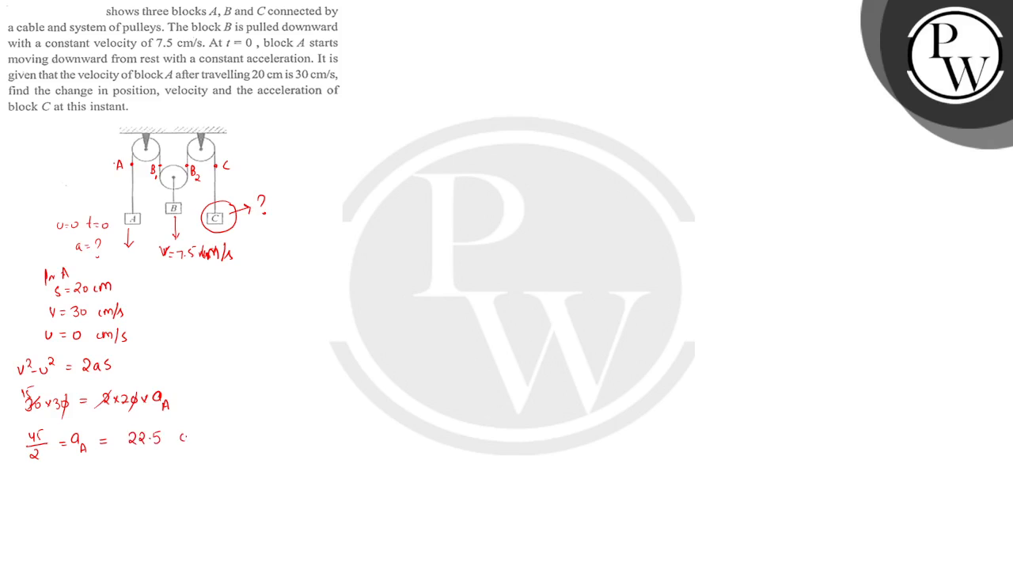
text(cm/s²)
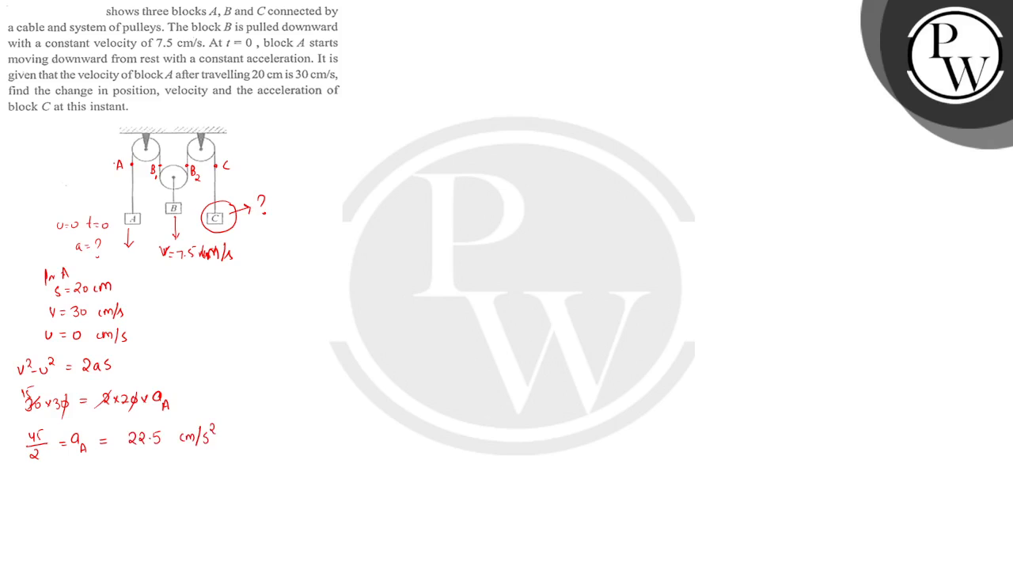
text(VA =)
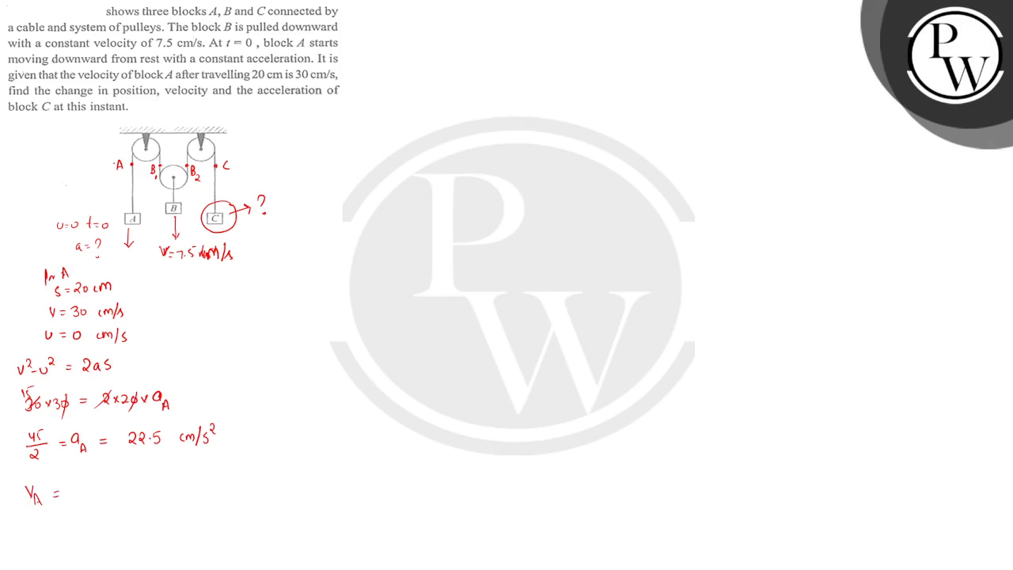
Step: Write V_A = 22.5×t cm/s and circle point C on the right rope
text(22.)
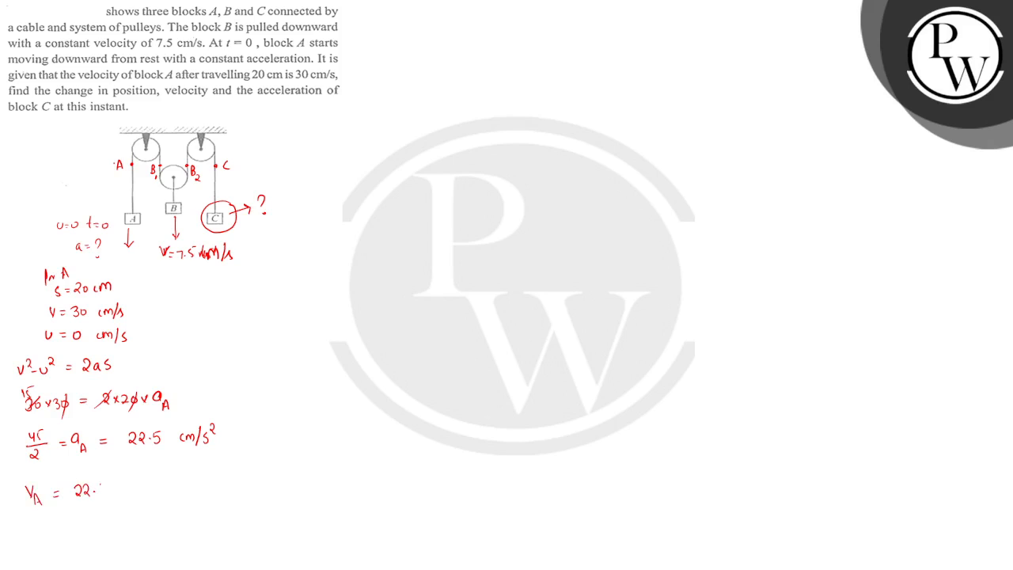
text(×)
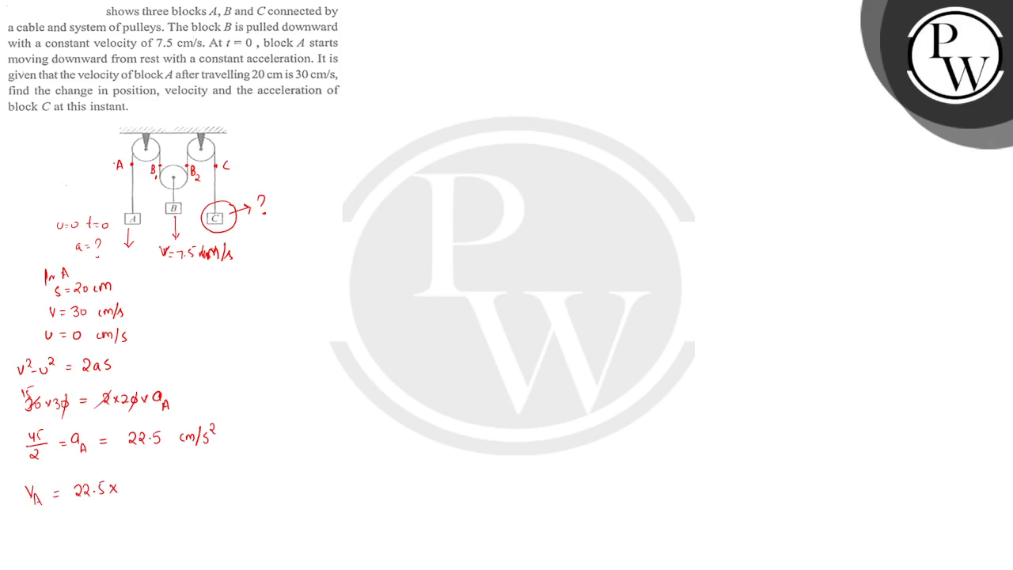
text(t)
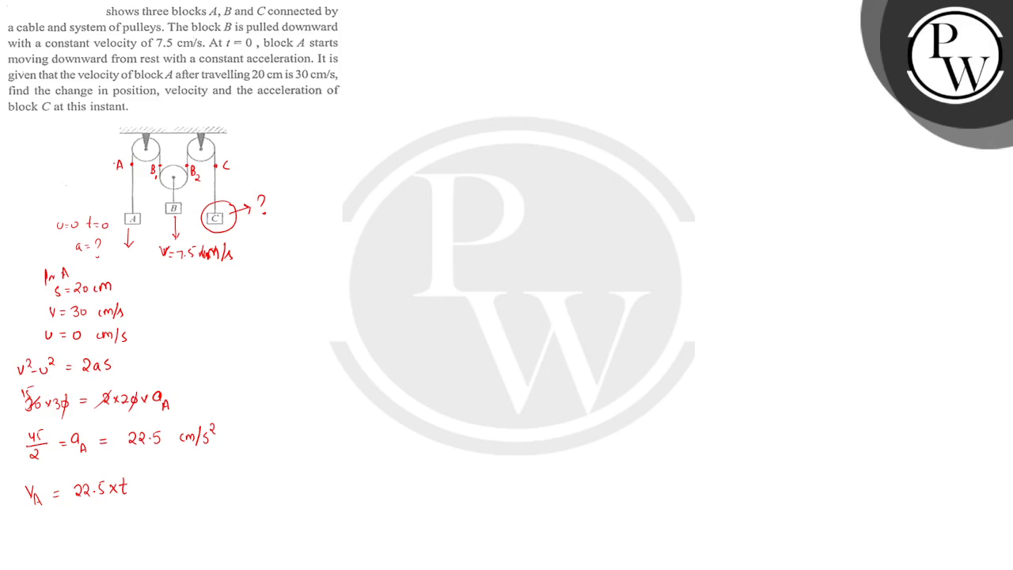
text(cm/s)
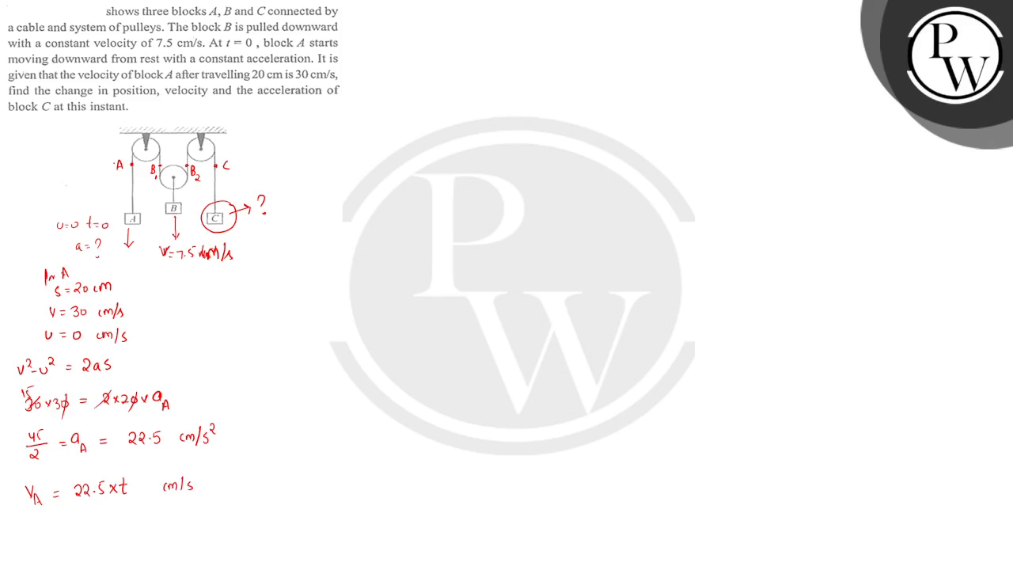
drag(228, 154, 228, 182)
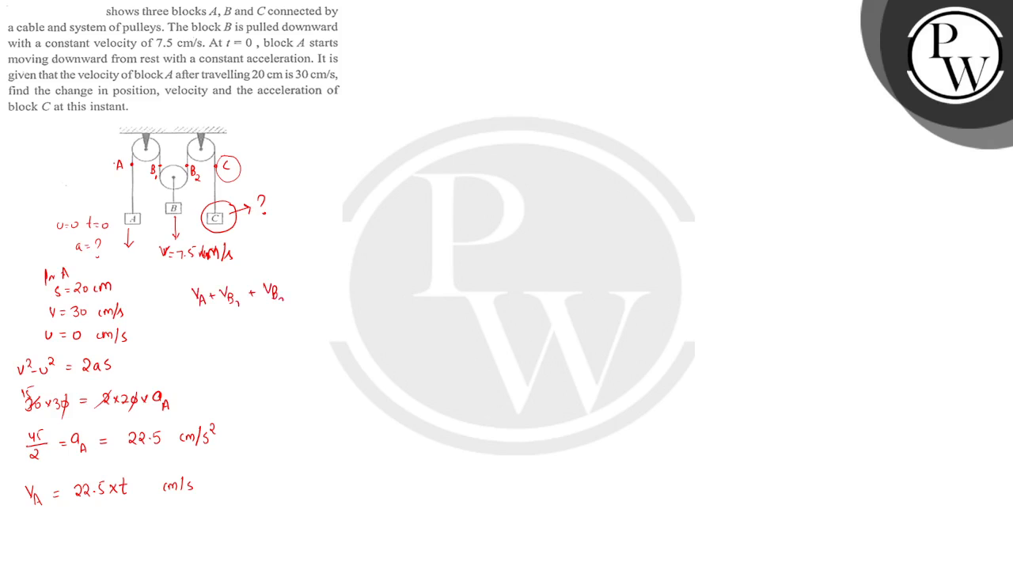
Step: Substitute the 22.5×t and 7.5 terms into V_A + V_B1 + V_B2 = V_C
text(= V_C)
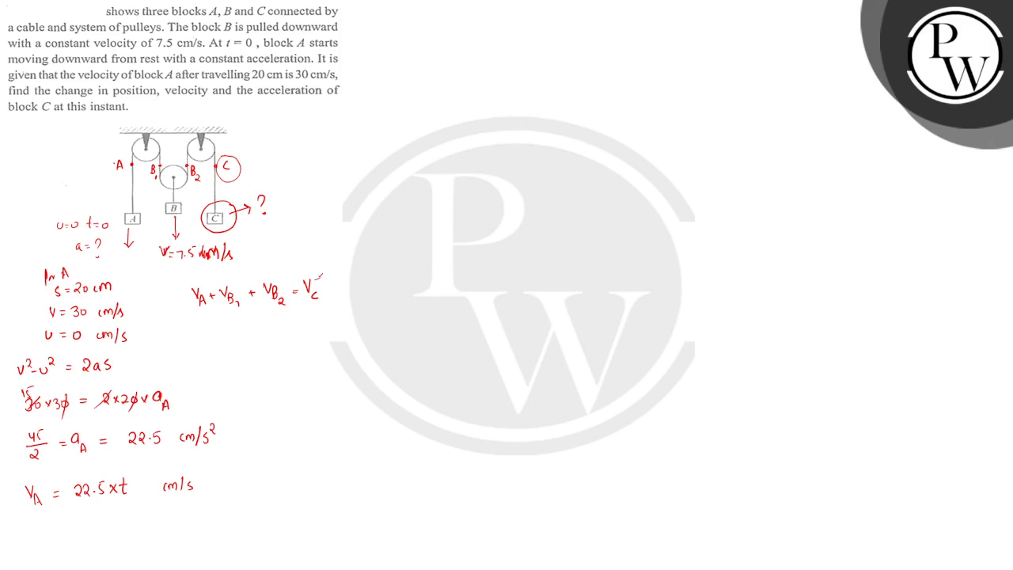
text(22.5)
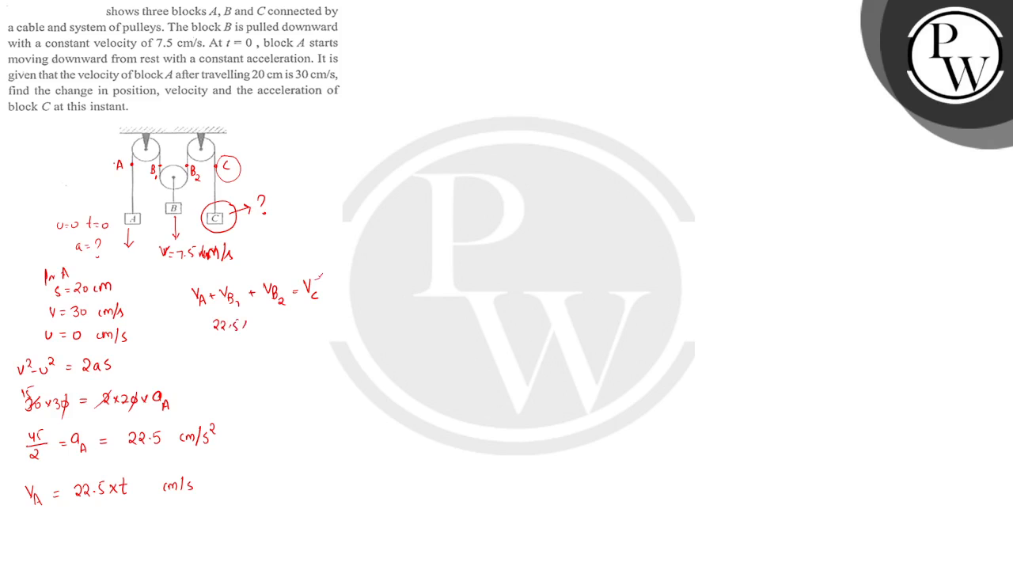
text(xt)
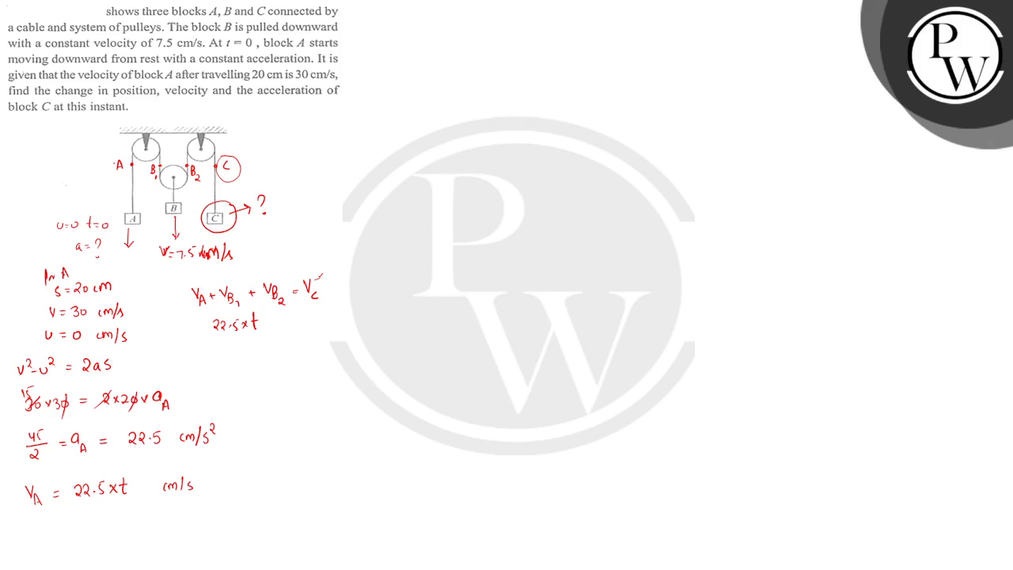
text(+7.5 -)
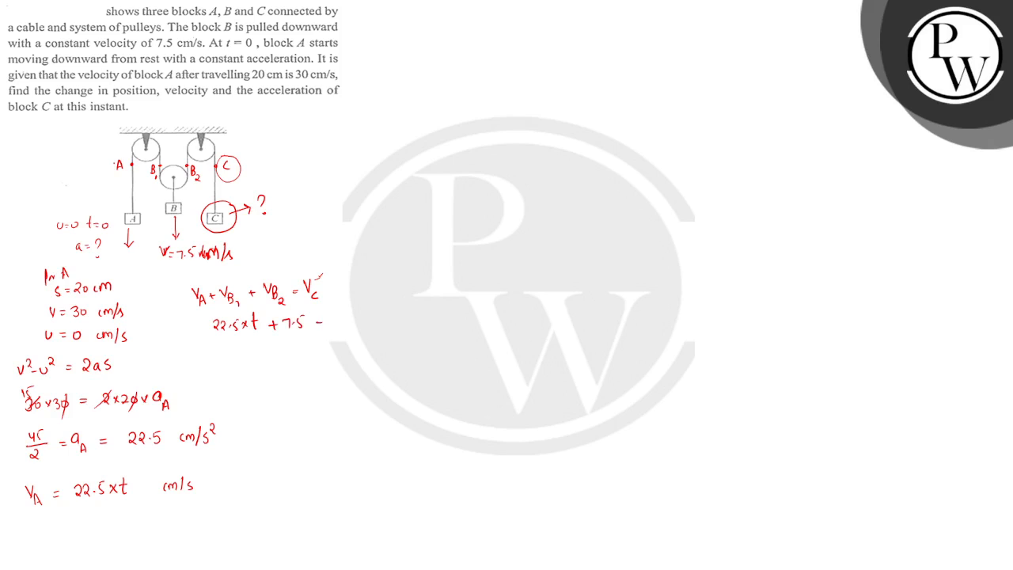
text(+7.5 =)
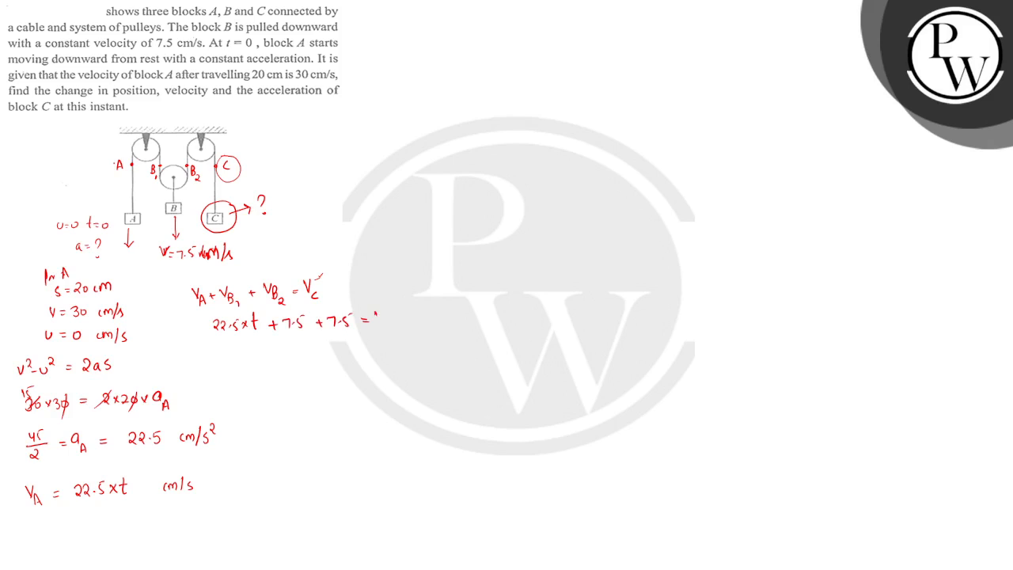
Step: Write Vc = 15 + 22.5×t as equation (i) and underline 'acceleration' in the question
text(Vc)
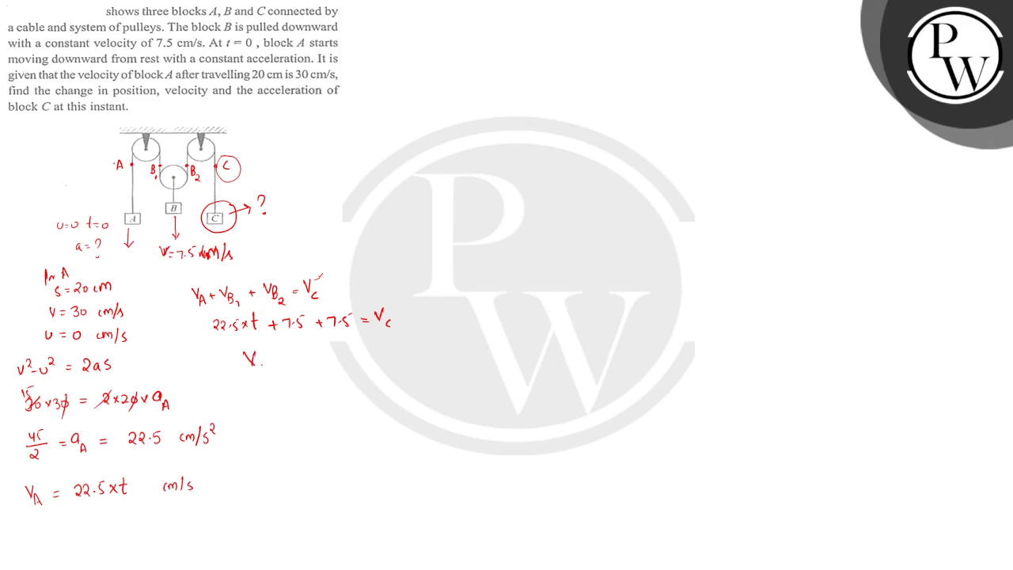
text(Vc = 15 +)
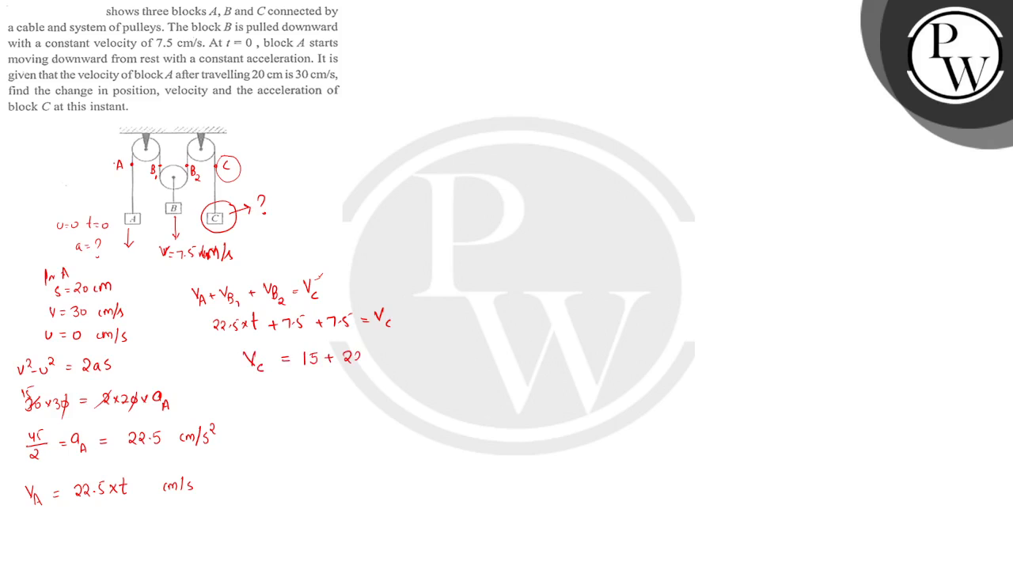
text(22.5xt)
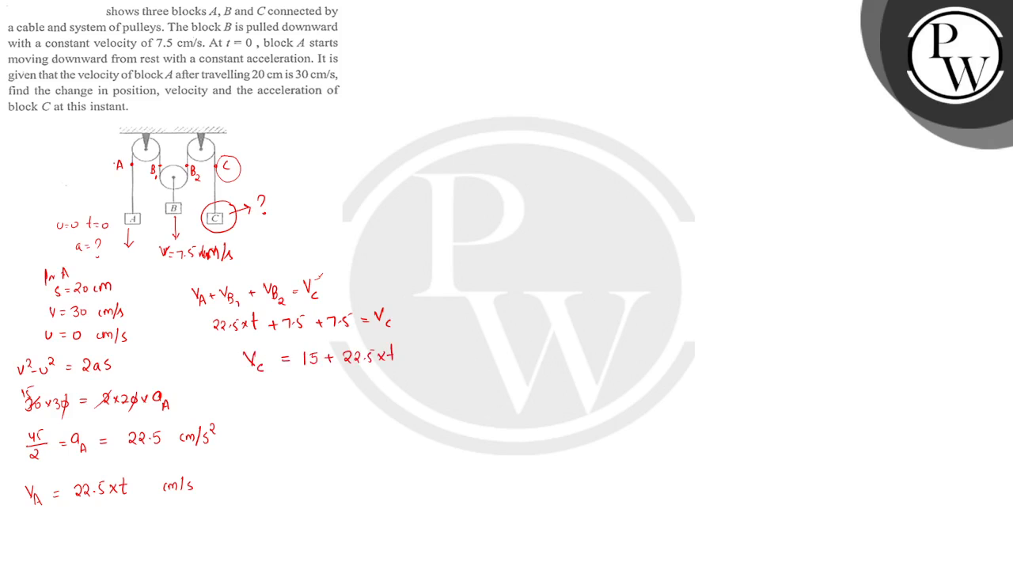
drag(403, 351, 435, 350)
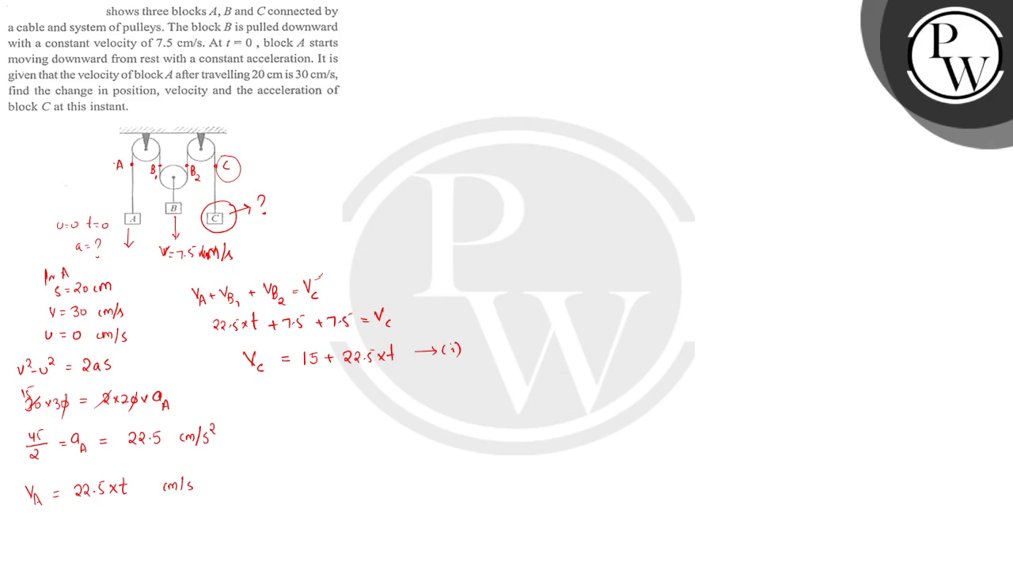
drag(261, 96, 308, 99)
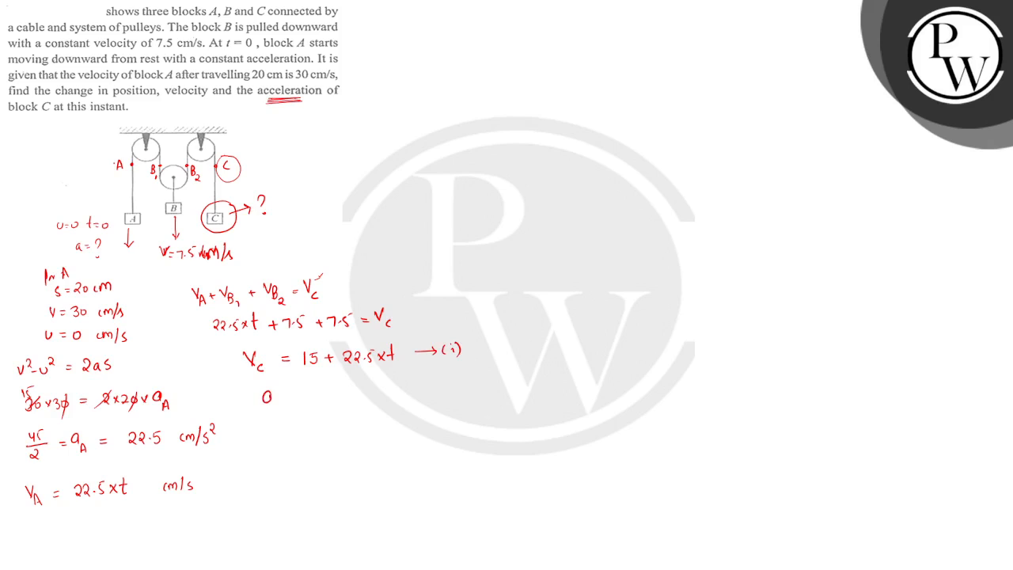
Step: Write ac = dVc/dt = 22.5 cm/s² and draw a loop around the result
text(a_c = 0)
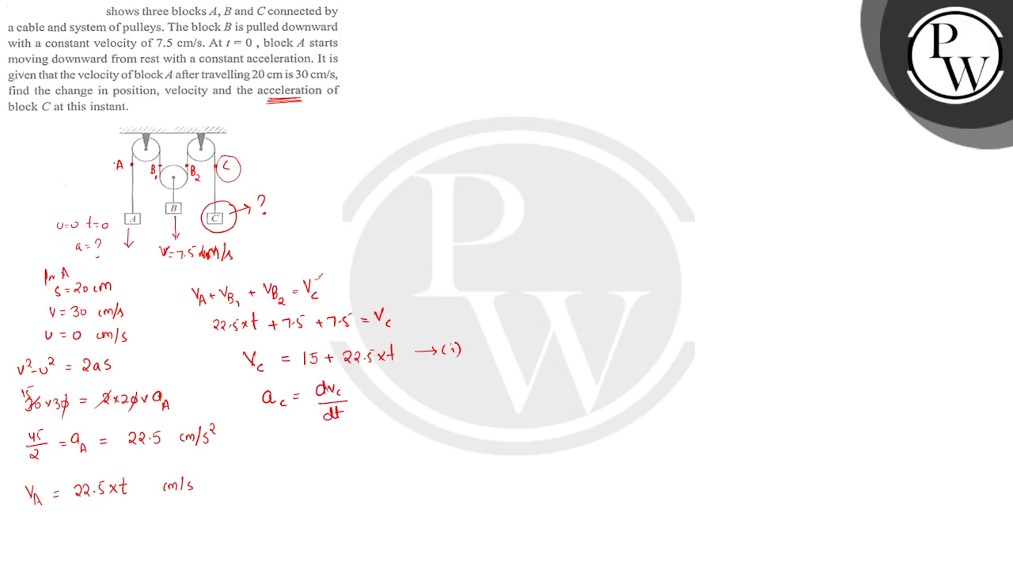
text(a_c =)
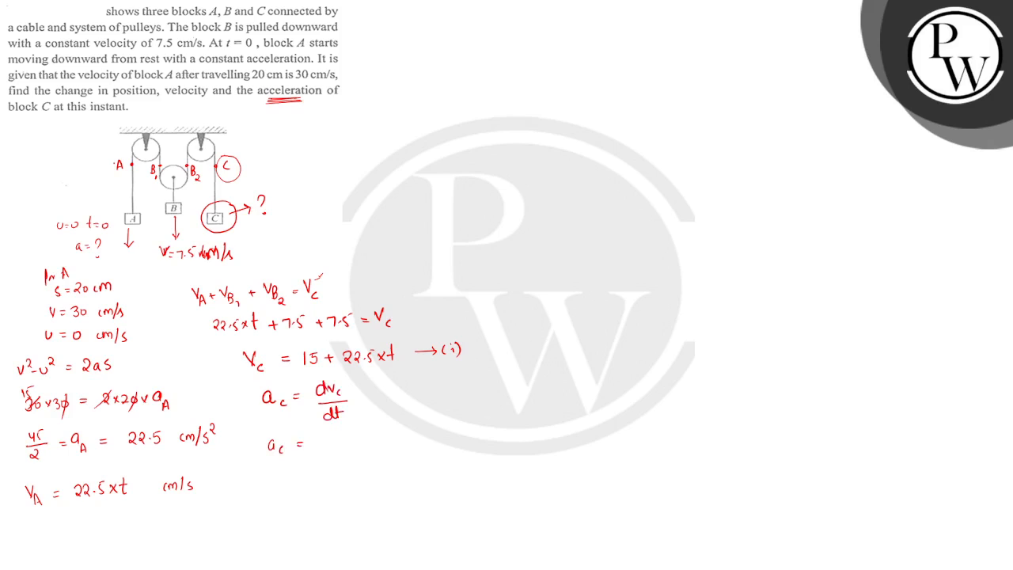
text(22.5 cm/)
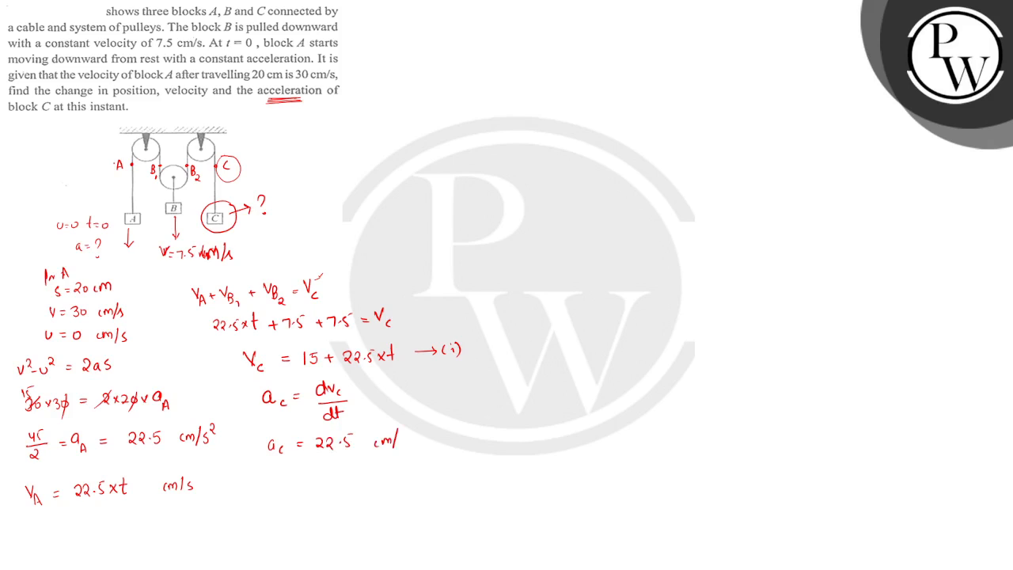
drag(304, 425, 427, 422)
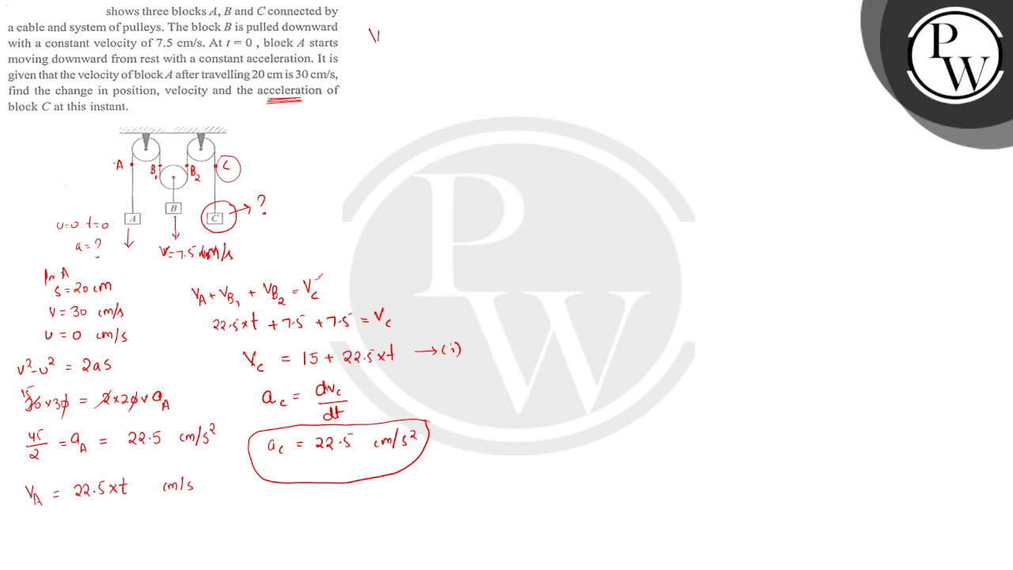
Step: Write v = u + at and 30 = 0 + 22.5×t, giving t = 30/22.5 s
text(= v + at)
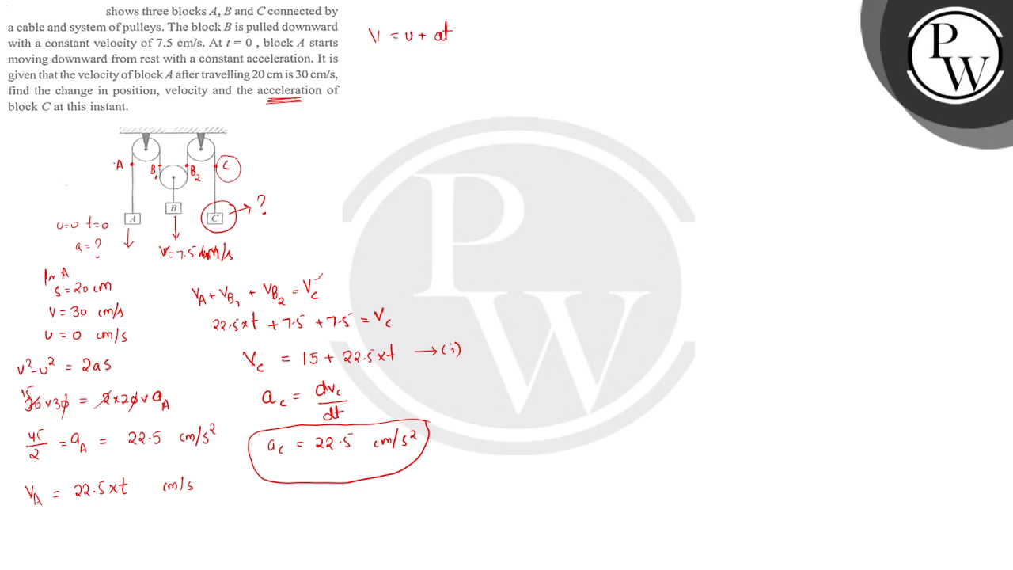
text(30 -)
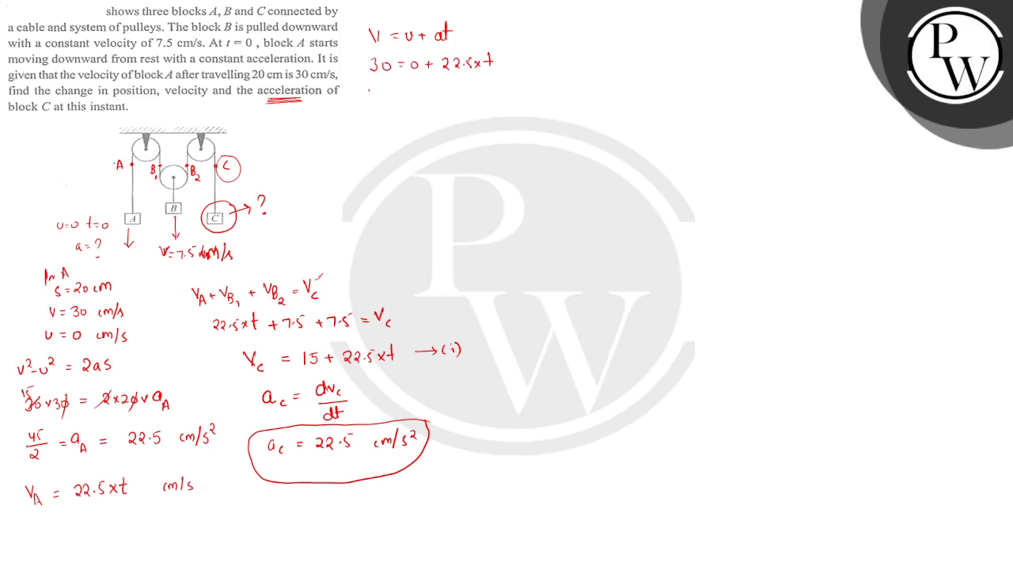
text(t = 30/22.5 s)
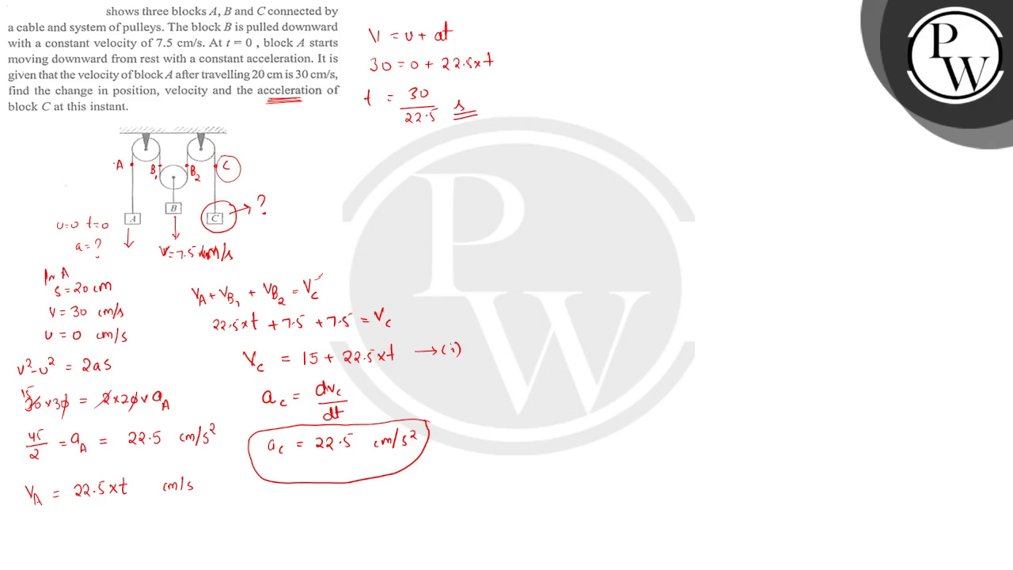
text(V_c =)
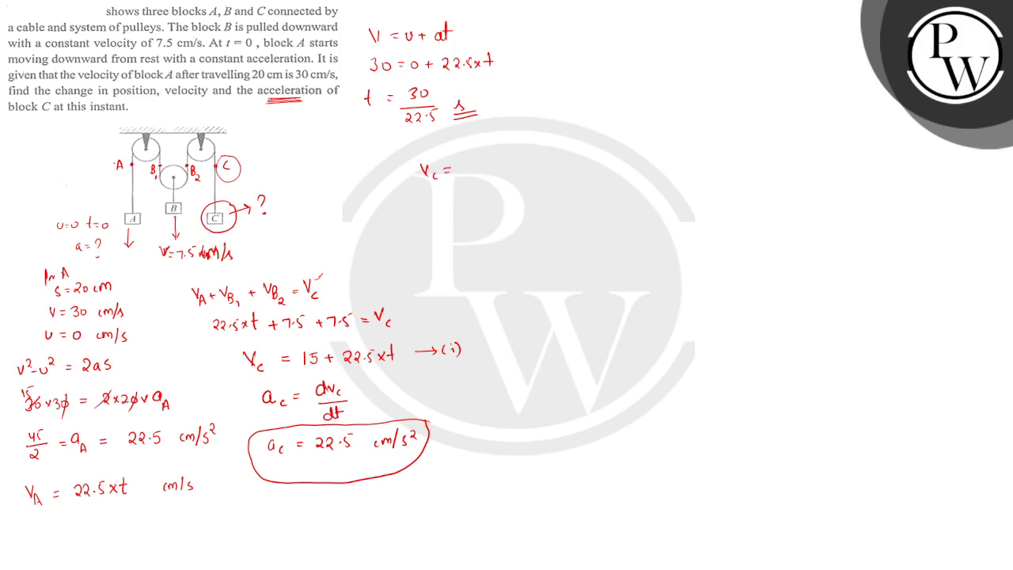
Step: Write Vc = 15 + 22.5×30/22.5 = 45 cm/s and draw a box around it
text(15+ 22.5x)
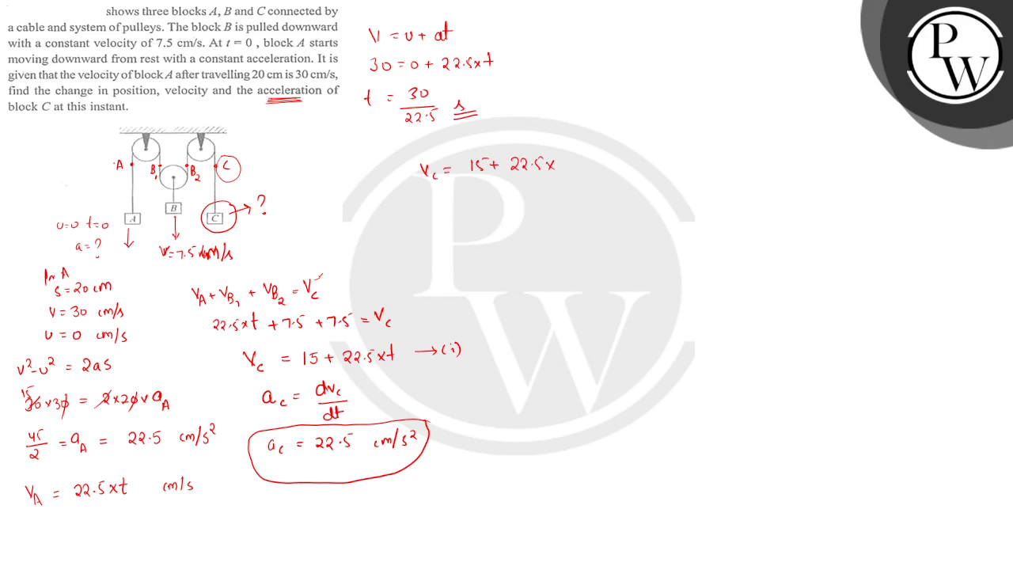
text(30/22.5)
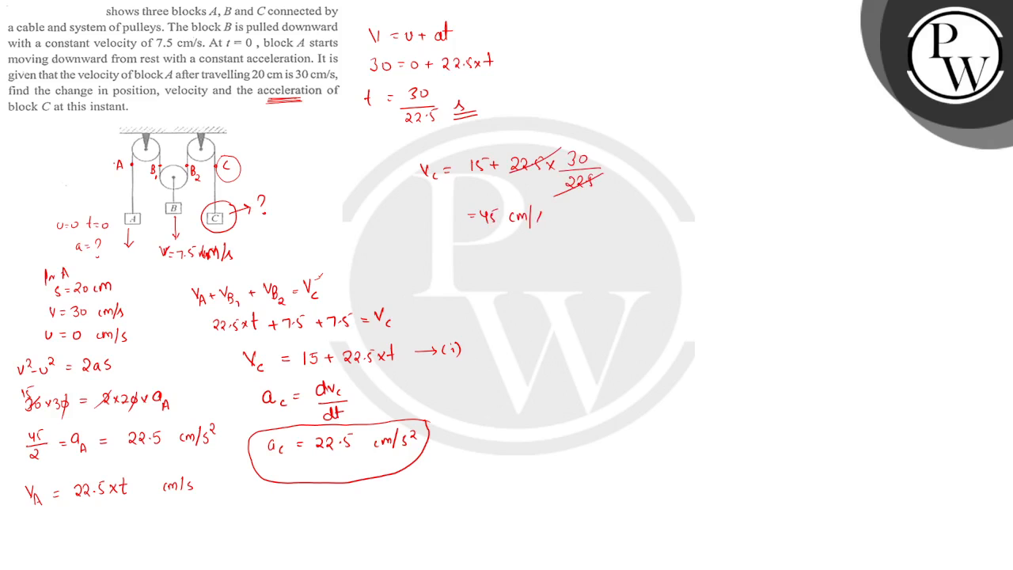
text(Vc = 45 cm/s)
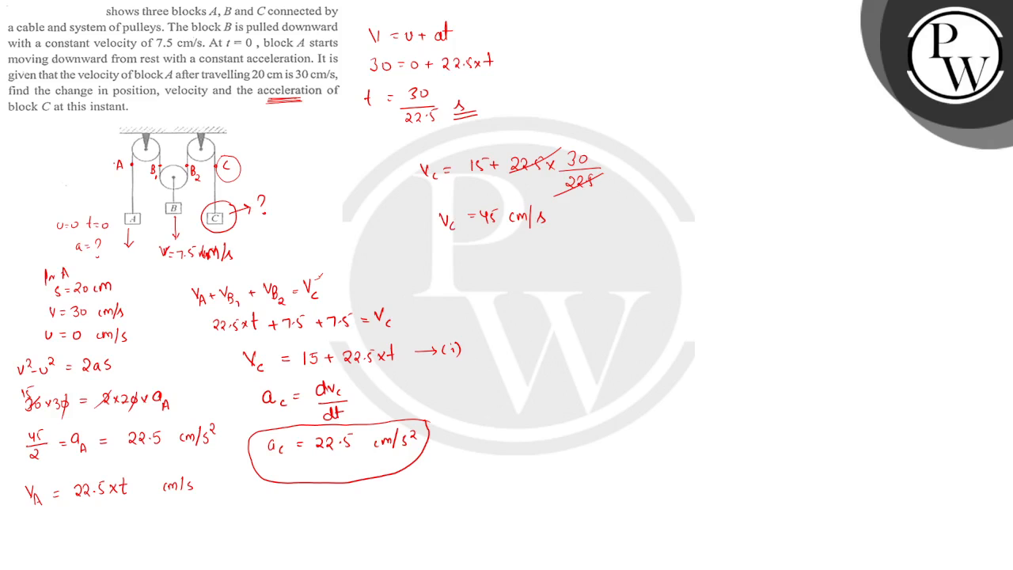
drag(432, 197, 557, 202)
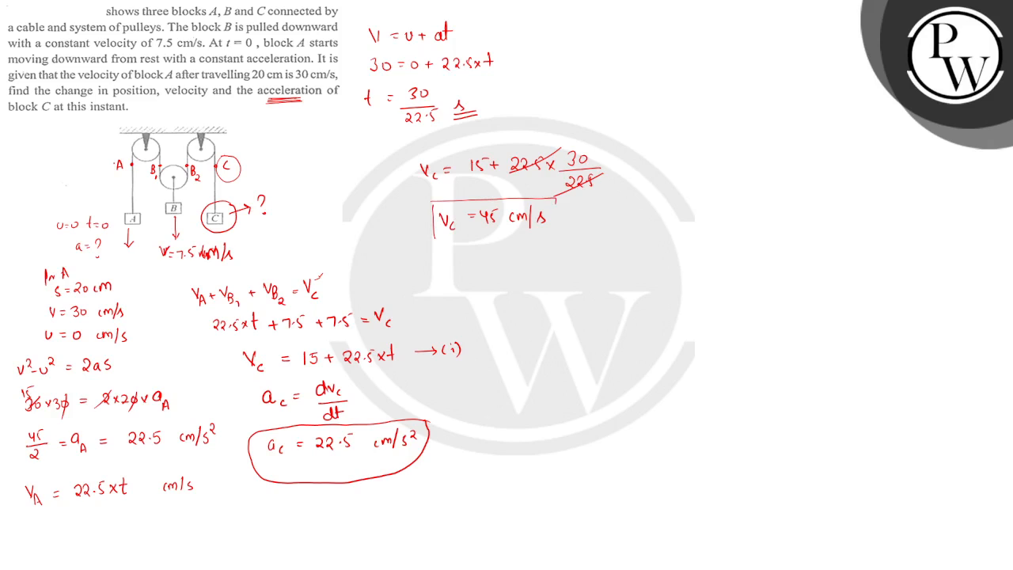
drag(435, 198, 554, 233)
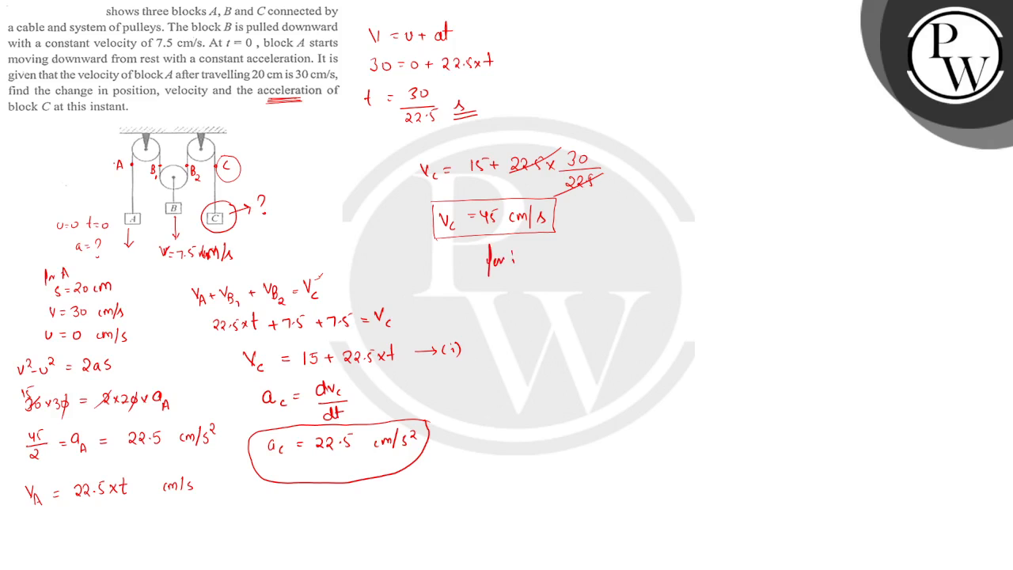
Step: Write 'for initial speed t = 0, Uc = 15 cm/s' and draw a box around it
text(initial)
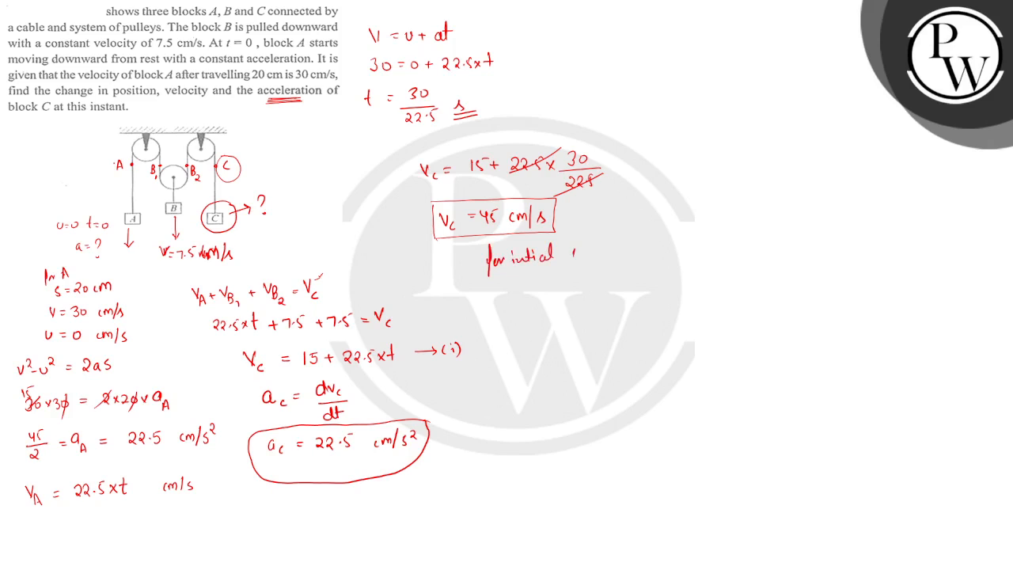
text(speed)
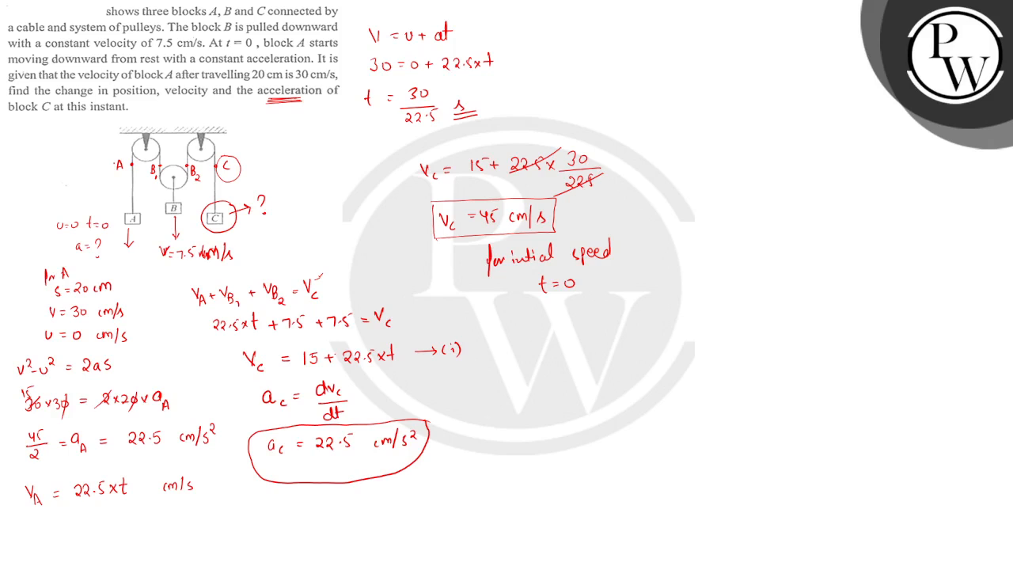
text(U_c =)
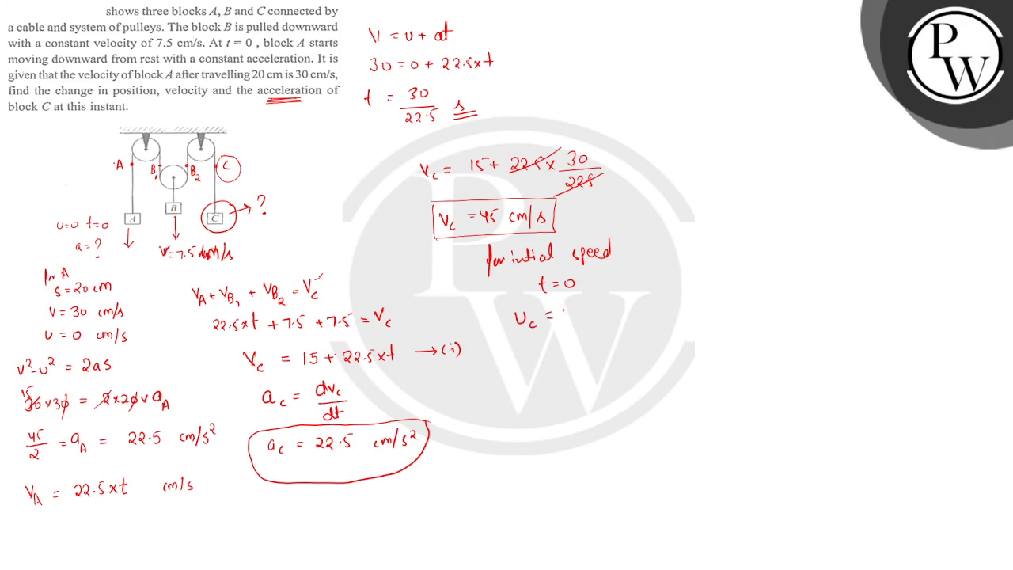
text(15 cm/s)
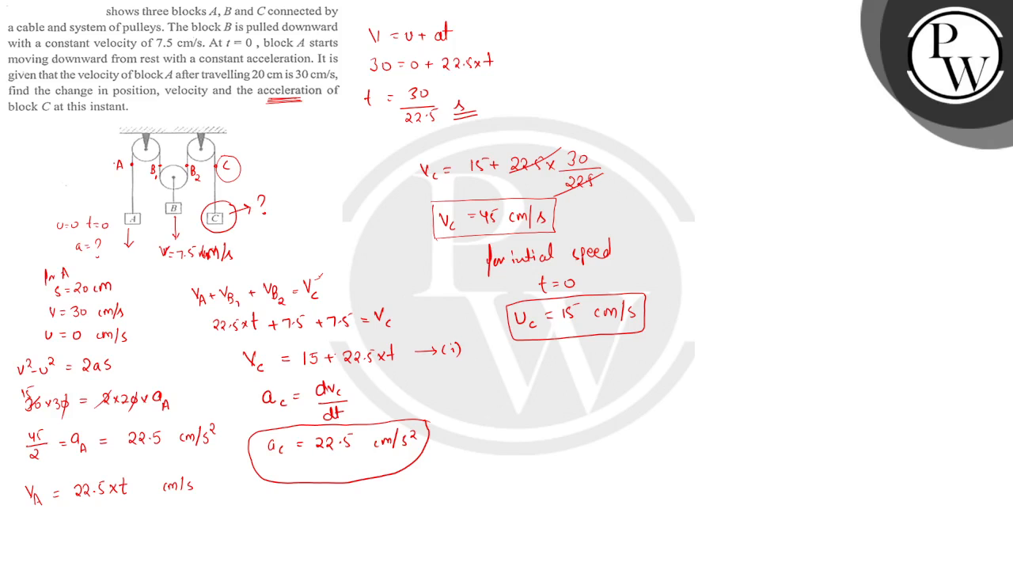
text(V²-U² = 2as)
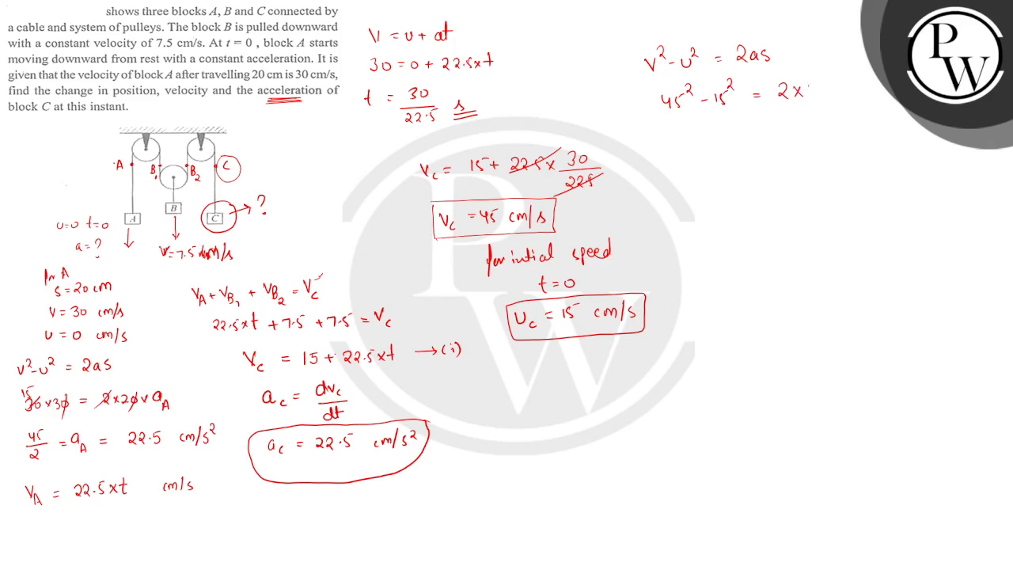
Step: Solve 45²−15² = 2×22.5×Sc to get Sc = 40 cm, box it, and underline ac
text(22.5×Sc)
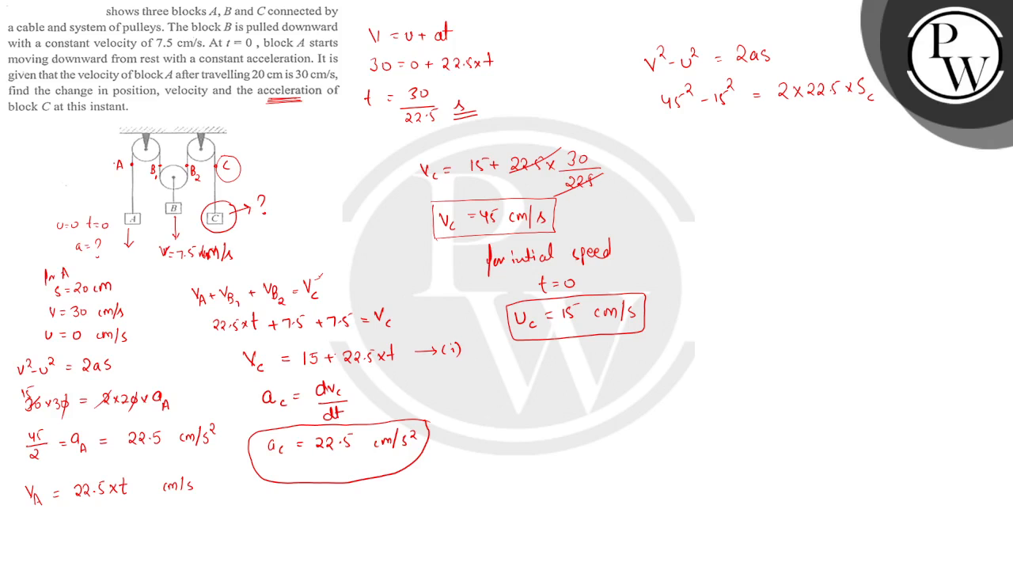
text(45+15)(45-15) = Sc)
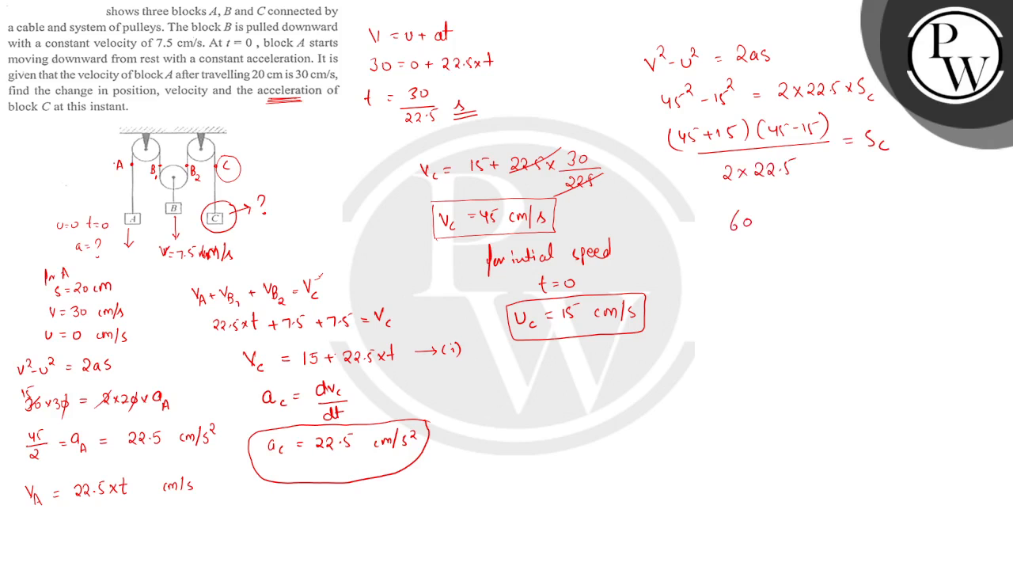
text(60×30/2×22.5 = Sc)
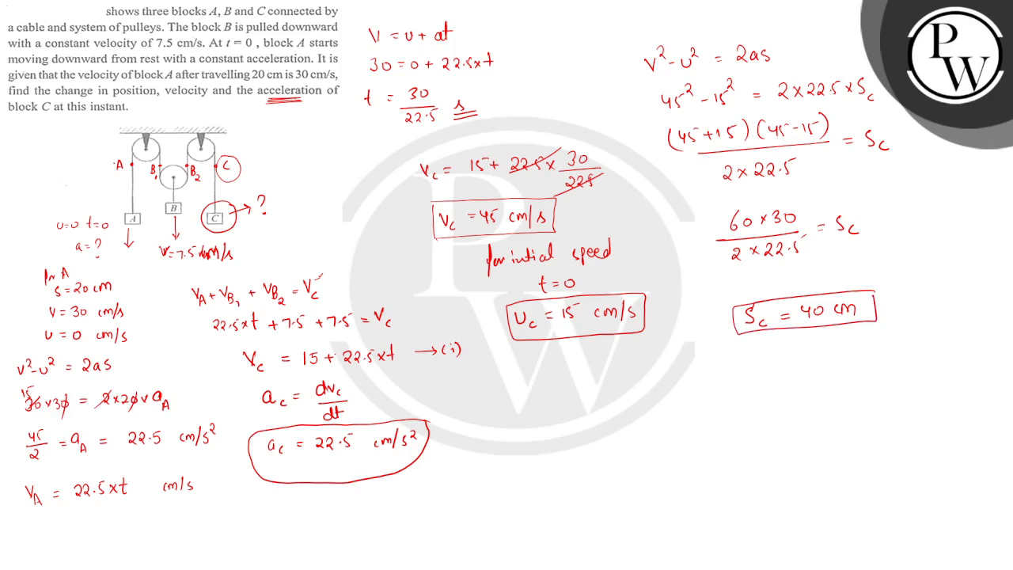
drag(309, 466, 329, 469)
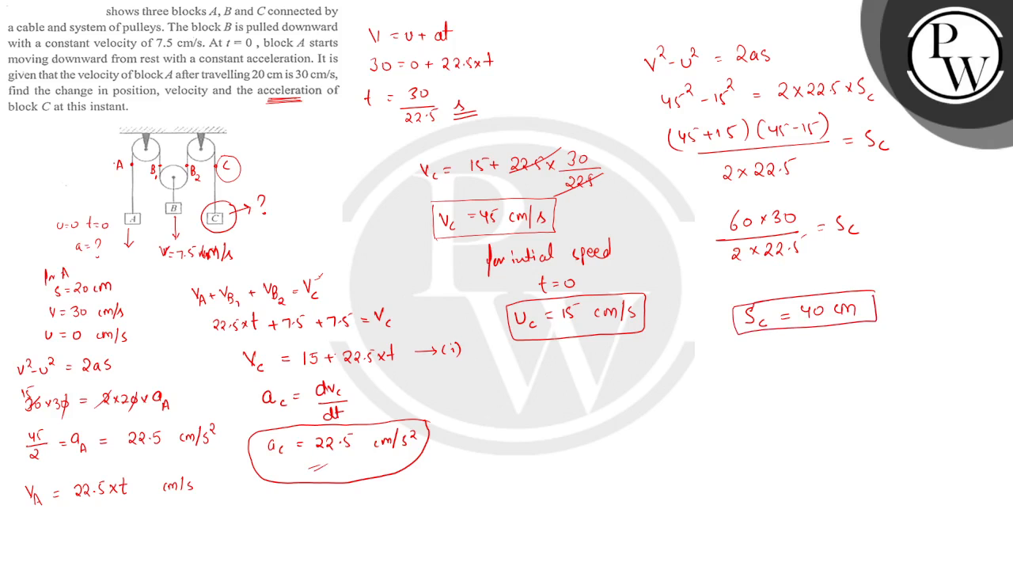